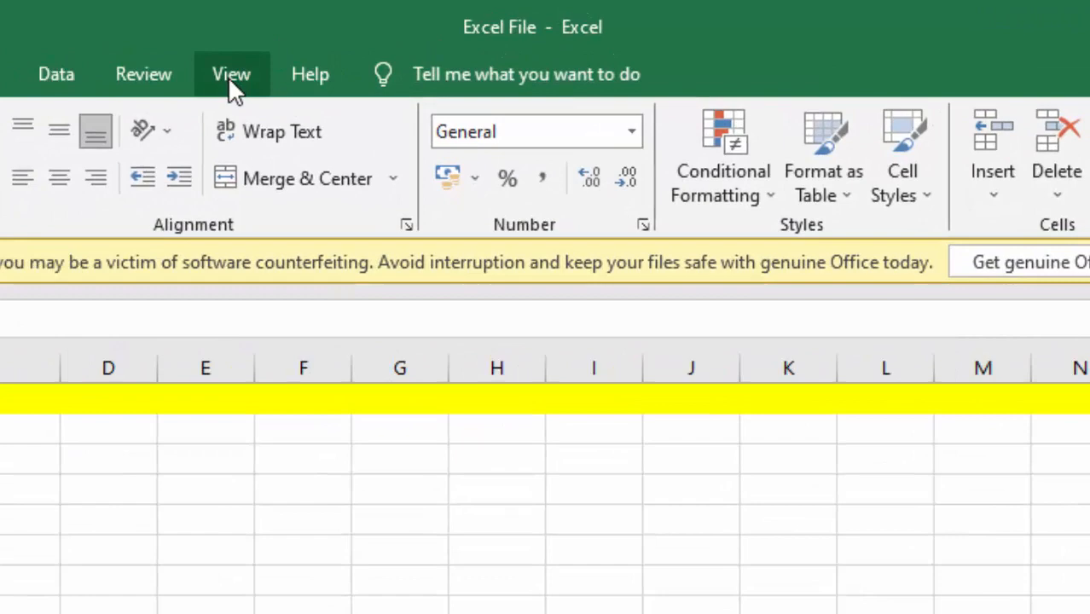
# Switch the worksheet to Normal view from the View tab's Workbook Views.
pyautogui.click(231, 74)
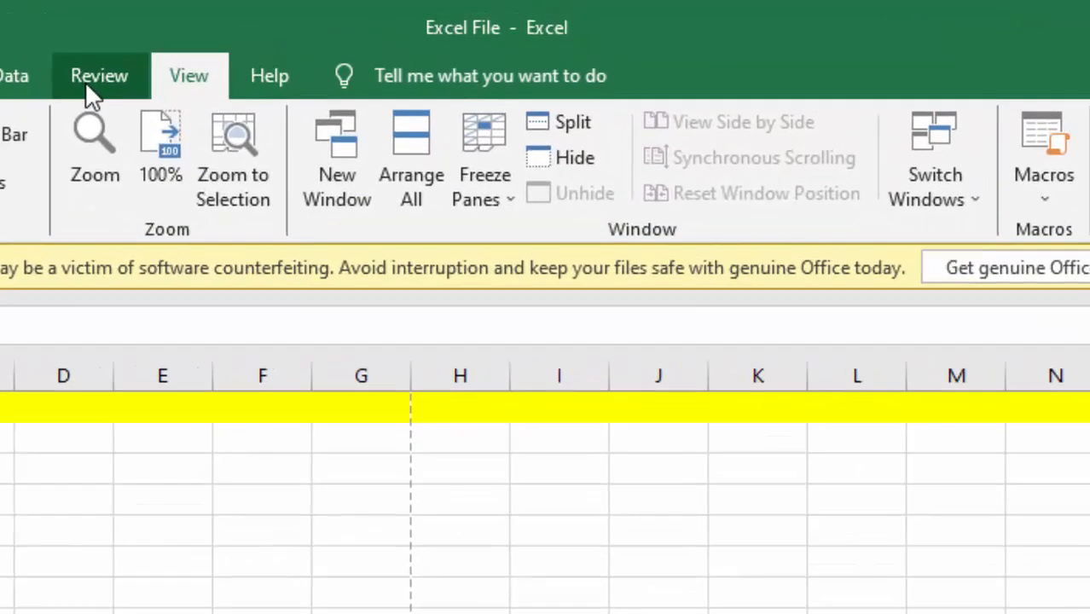
# Review the Protect Sheet options, then close the dialog without protecting the sheet.
pyautogui.click(99, 75)
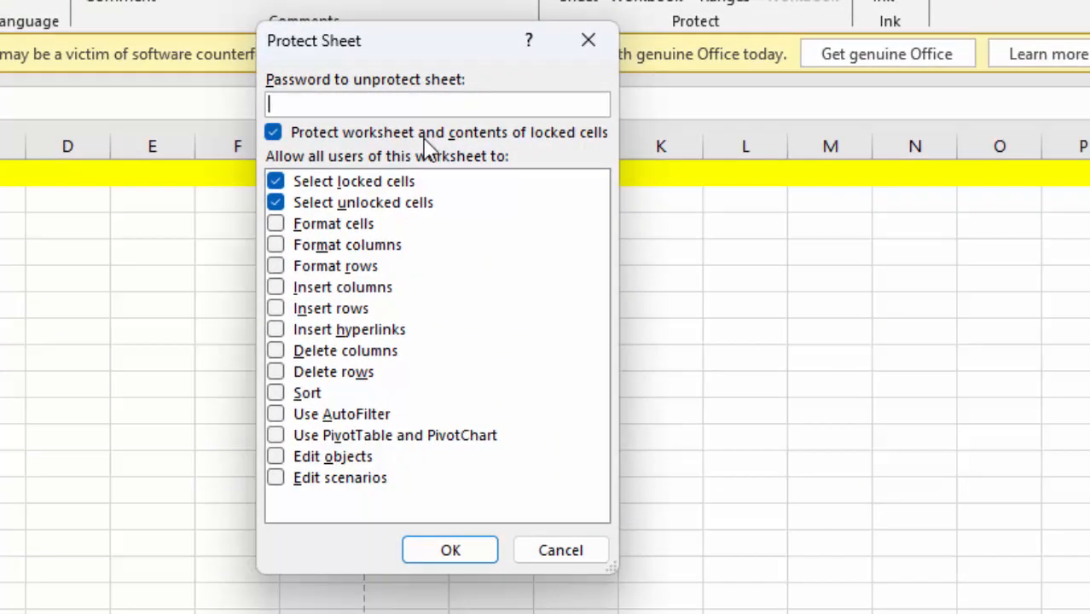
pyautogui.click(451, 550)
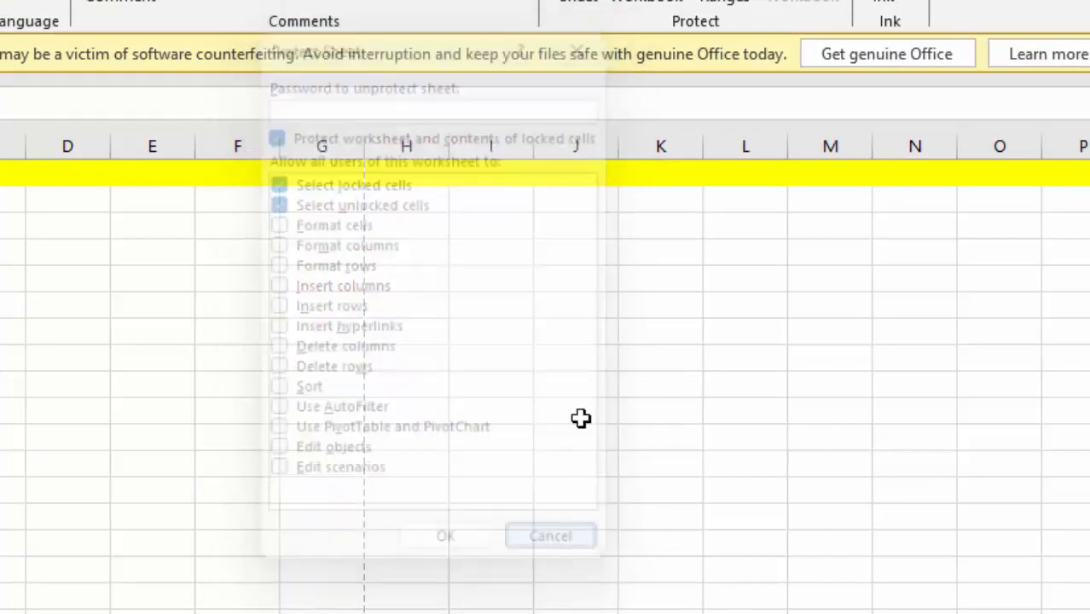
pyautogui.click(550, 535)
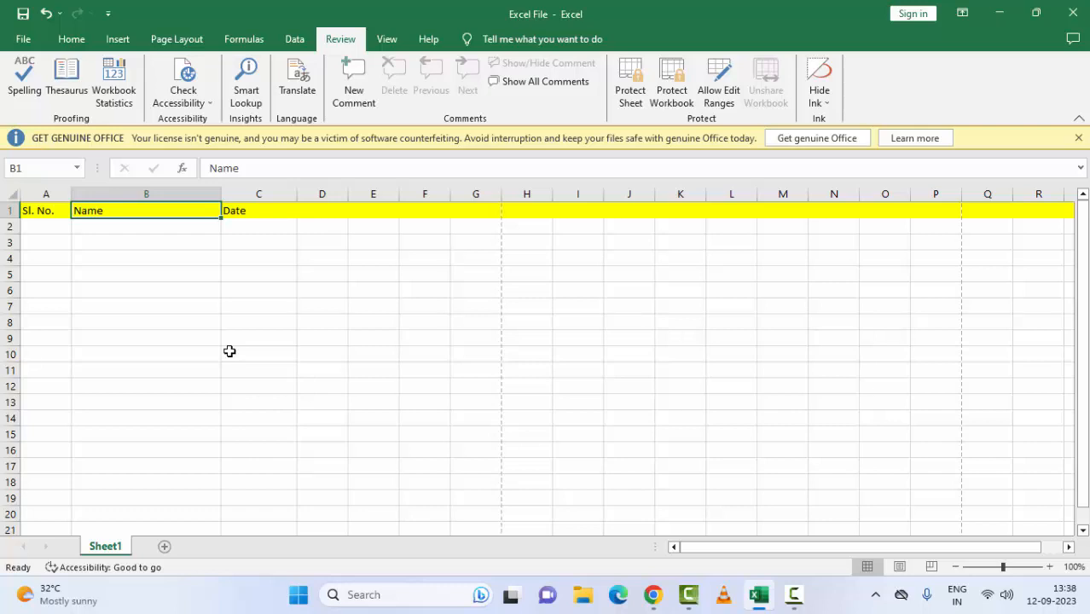
pyautogui.moveTo(235, 276)
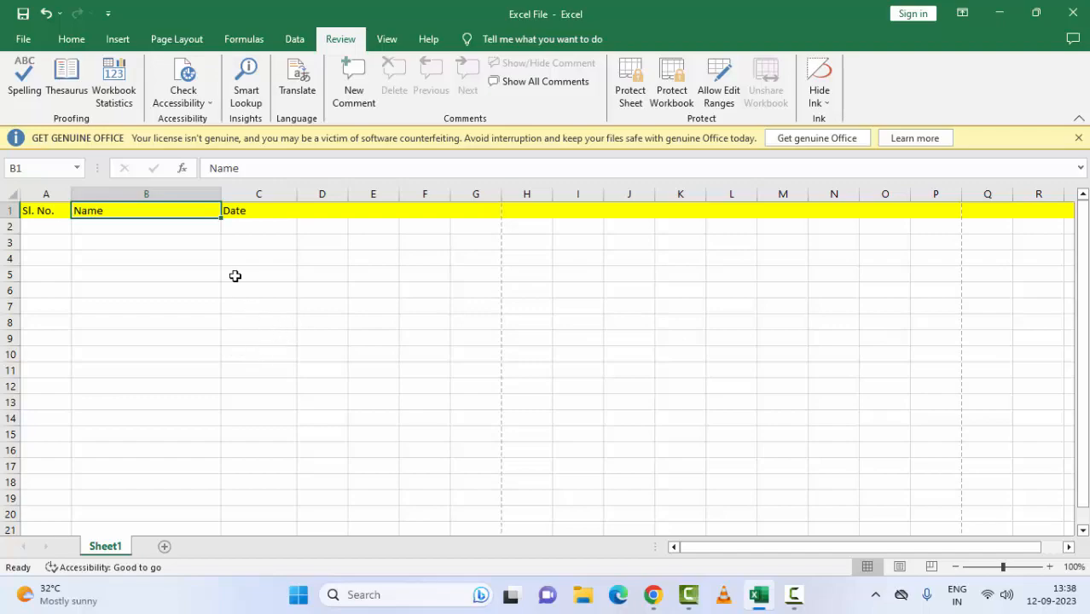
# Bring up the Freeze Panes options on the View tab to reach Unfreeze Panes.
pyautogui.click(386, 39)
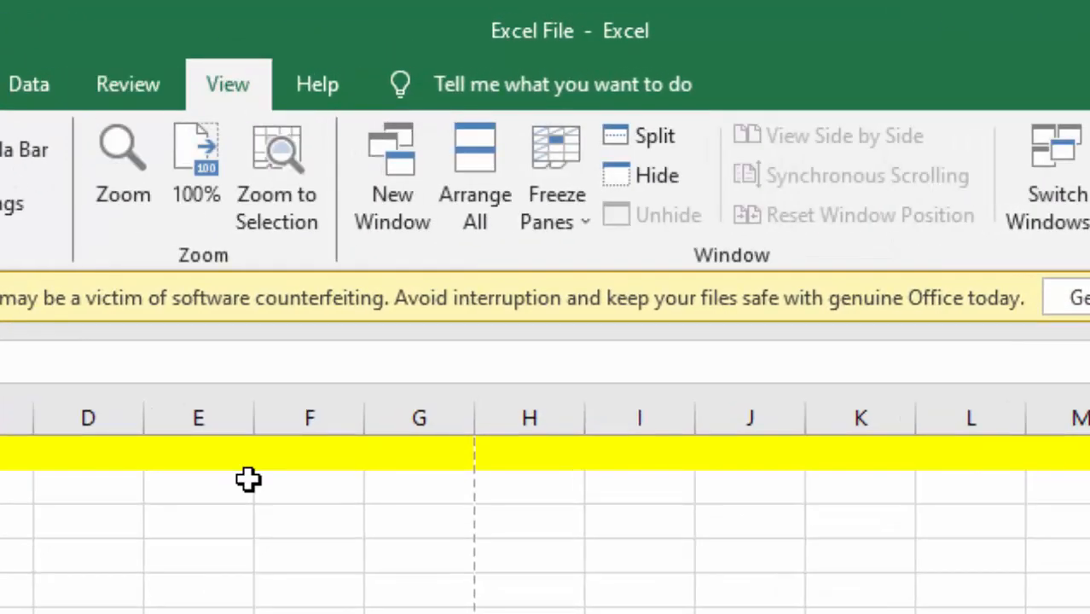
pyautogui.moveTo(556, 222)
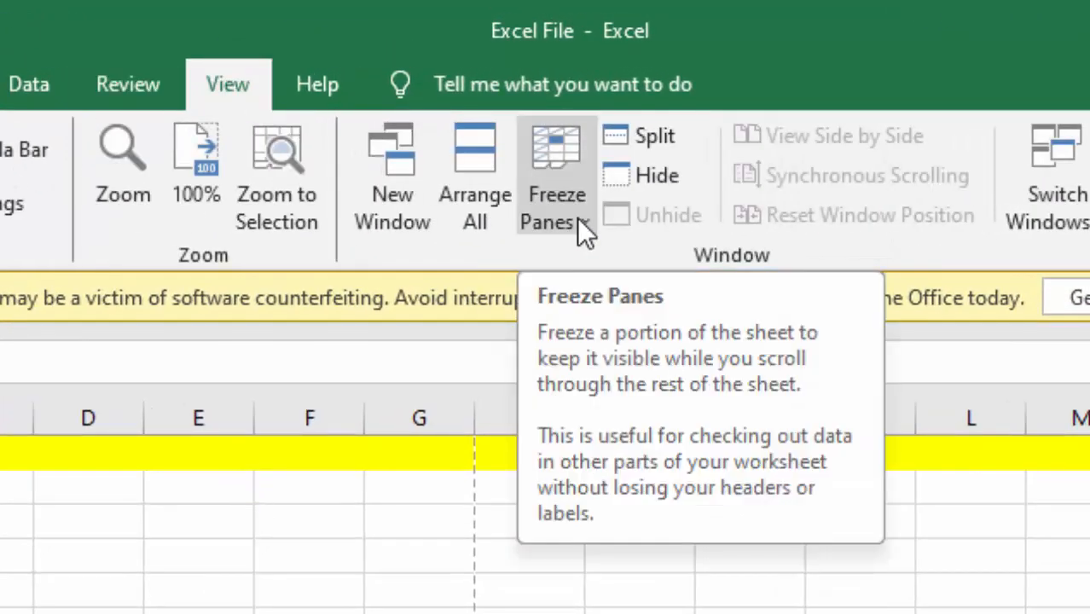
pyautogui.click(556, 180)
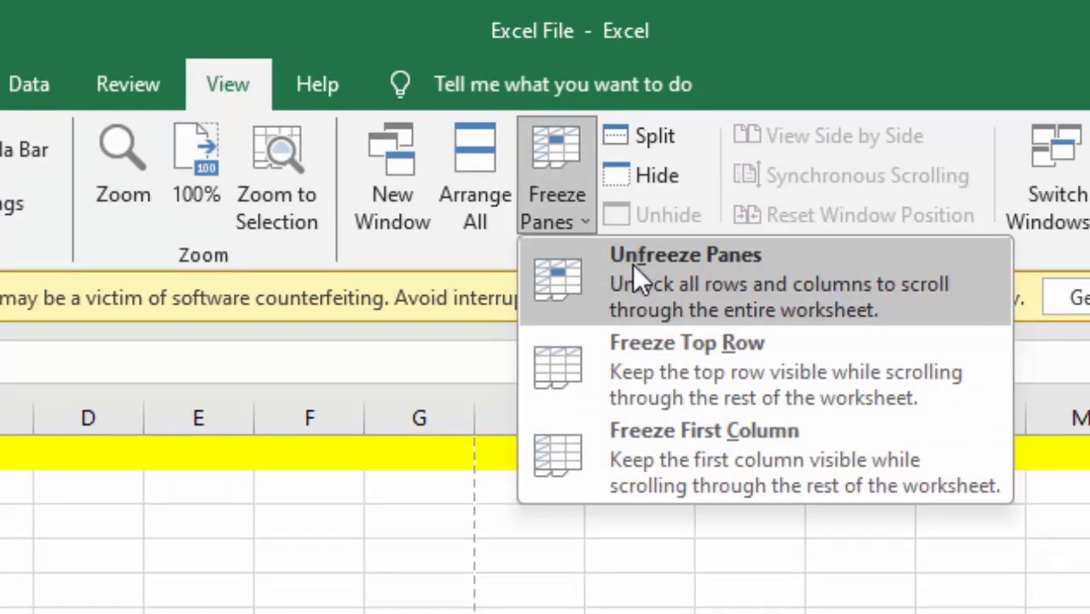
pyautogui.moveTo(725, 286)
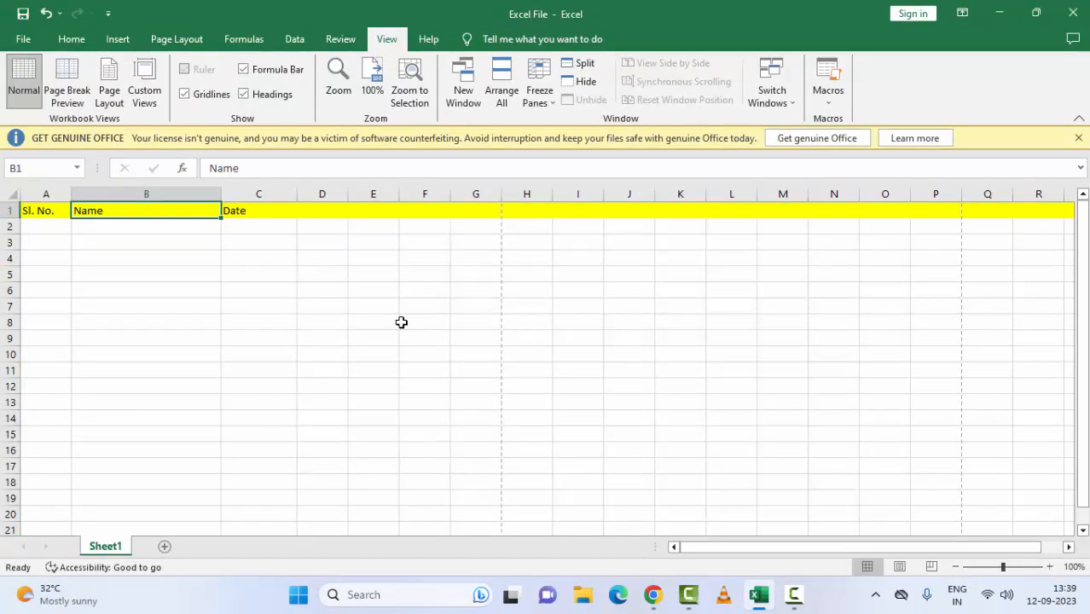
pyautogui.moveTo(377, 318)
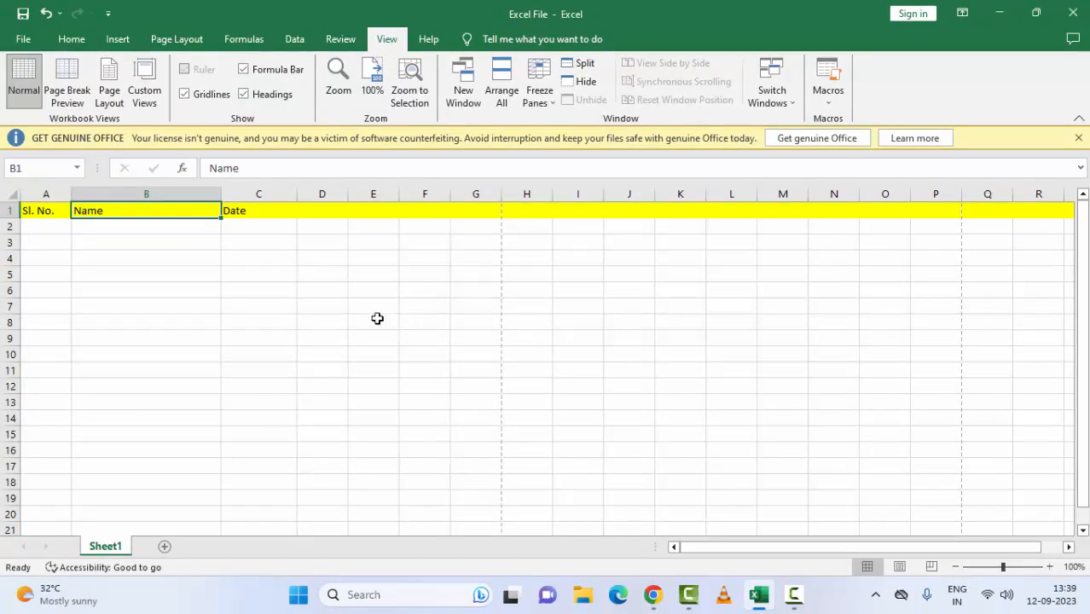
pyautogui.moveTo(385, 311)
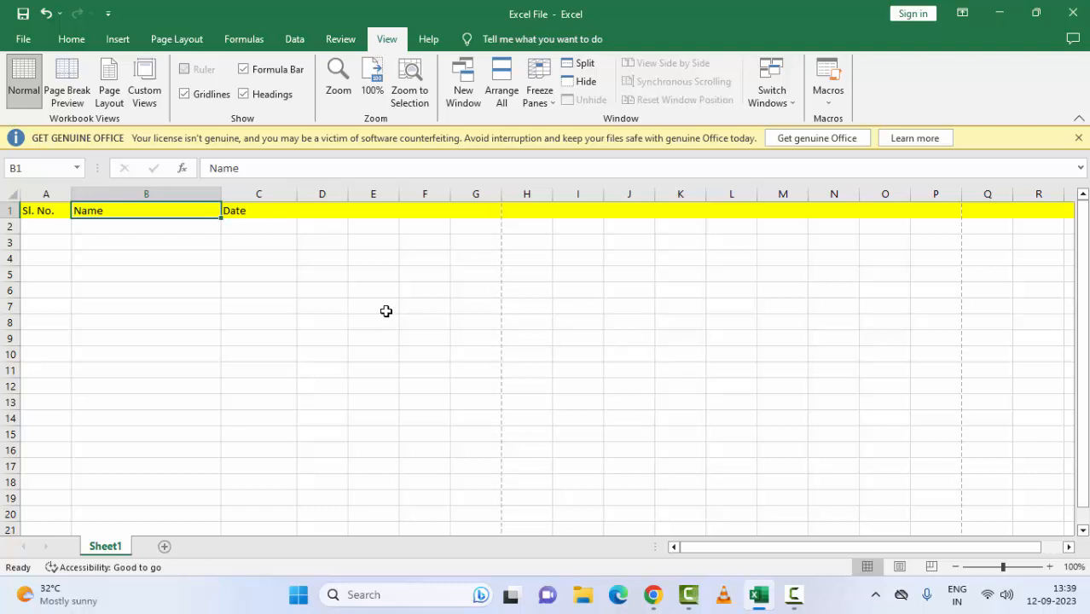
pyautogui.moveTo(418, 316)
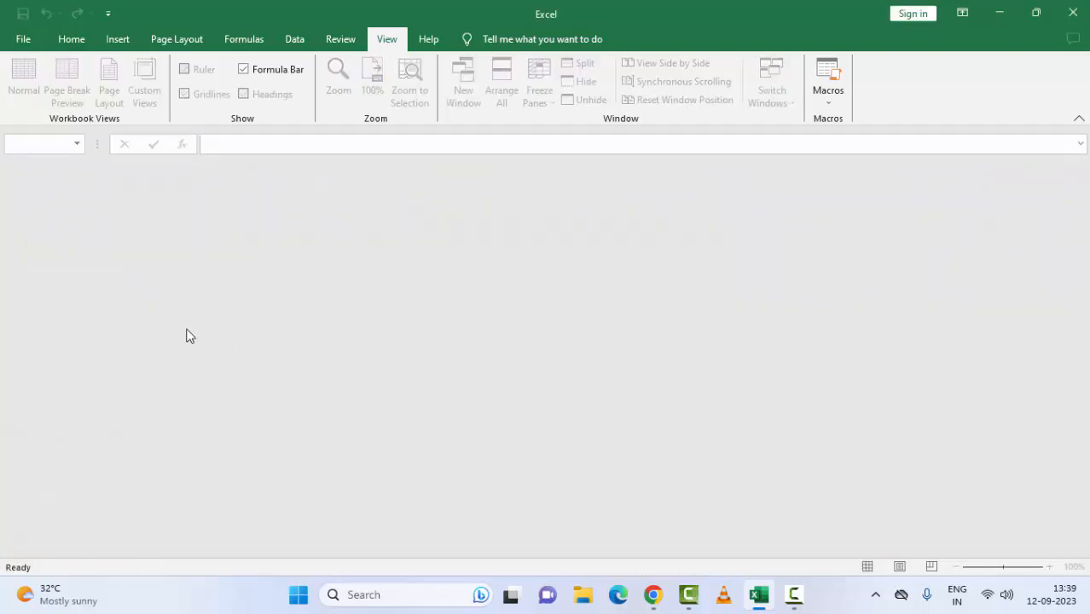
# Browse for a workbook from the File > Open page.
pyautogui.click(23, 38)
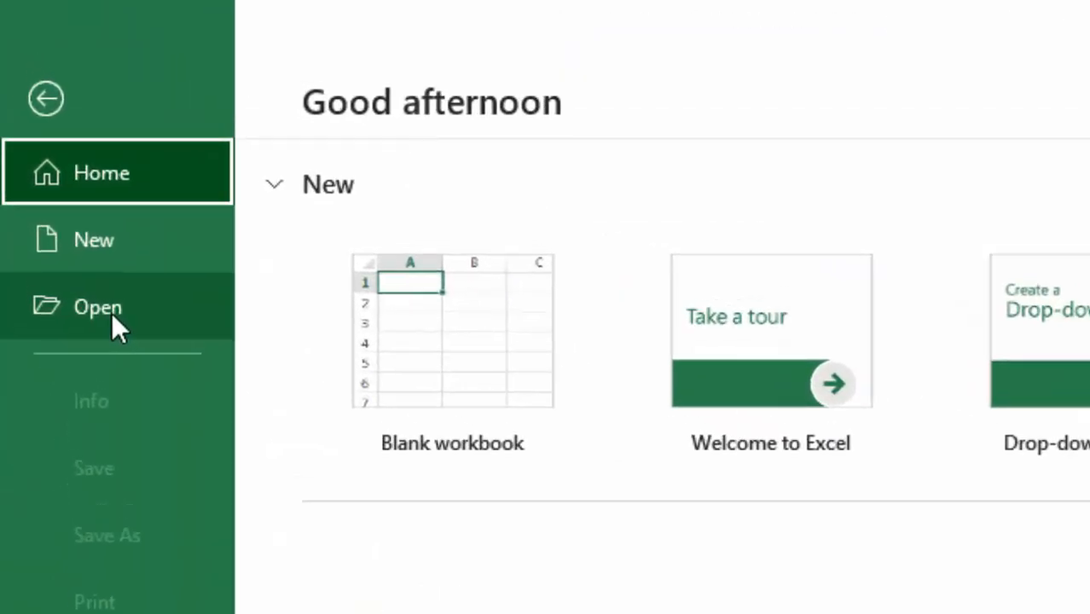
pyautogui.click(97, 307)
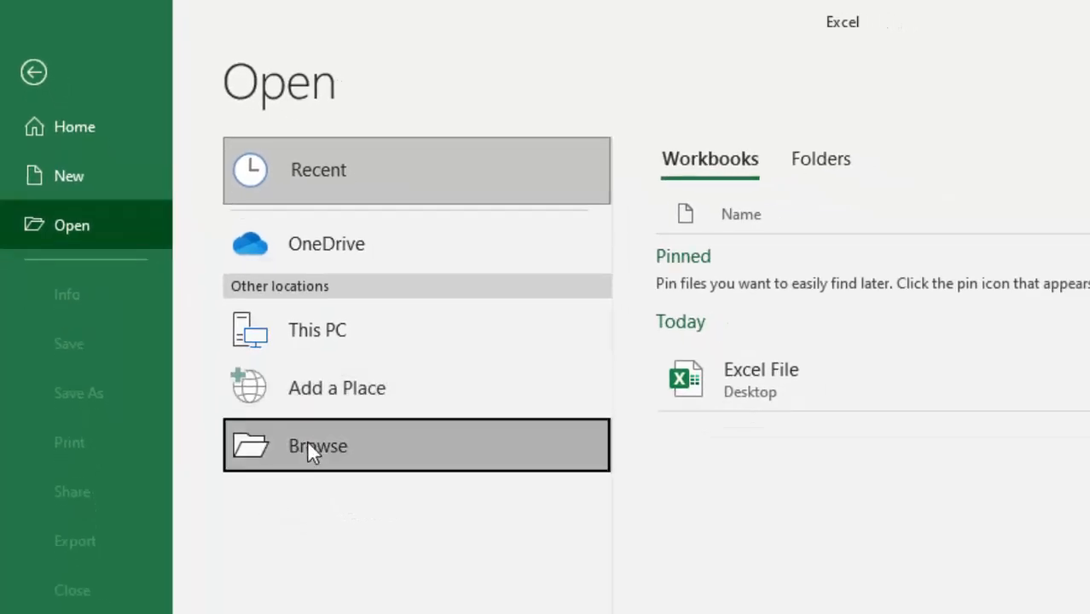
pyautogui.click(317, 445)
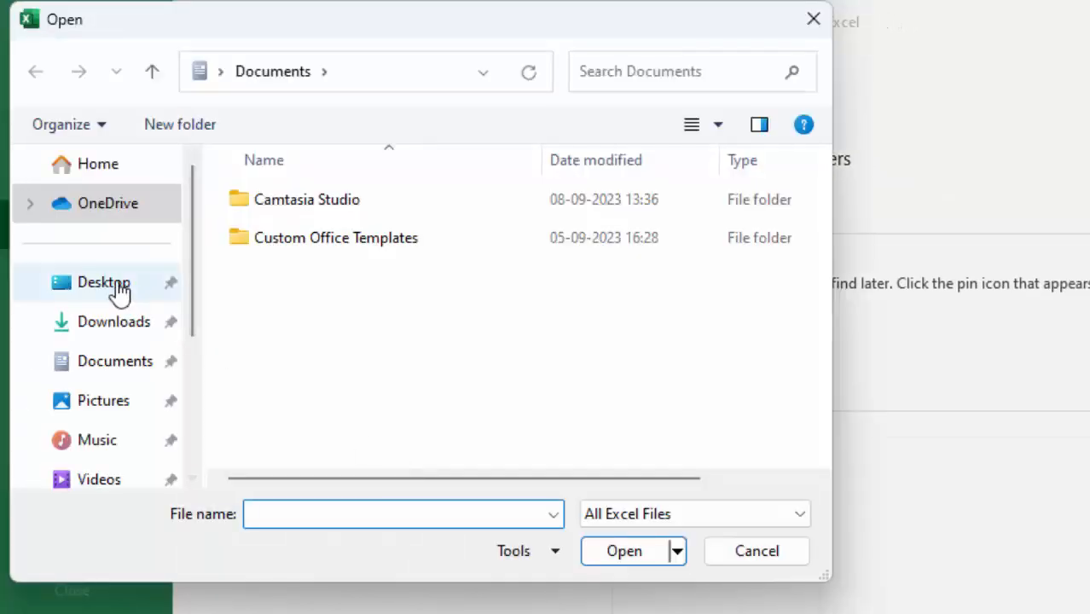
# Select 'Excel File' on the Desktop, view its open options, then cancel.
pyautogui.click(103, 283)
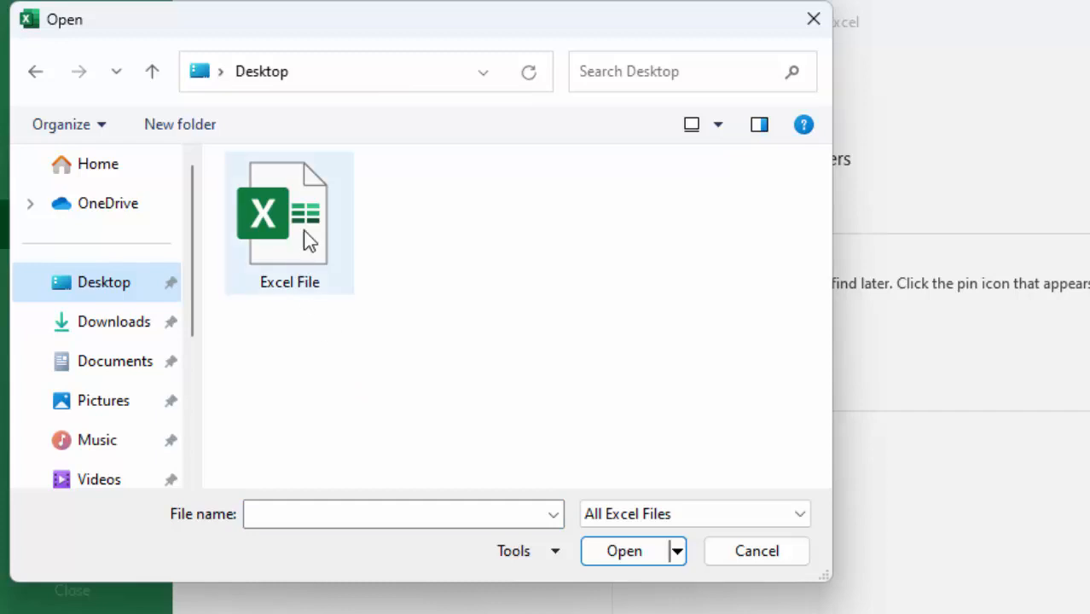
pyautogui.click(289, 222)
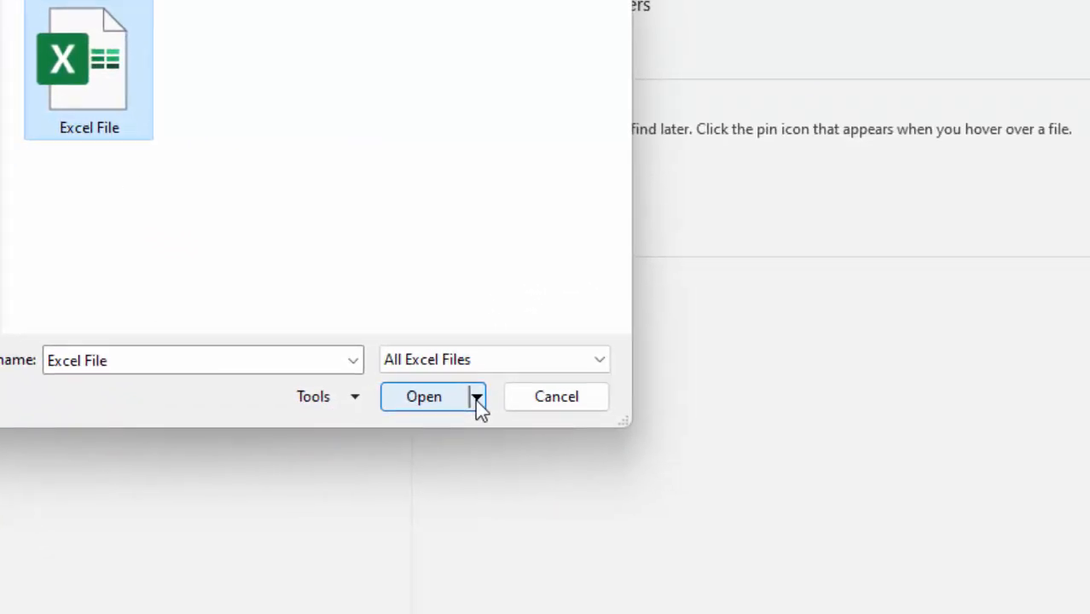
pyautogui.click(475, 396)
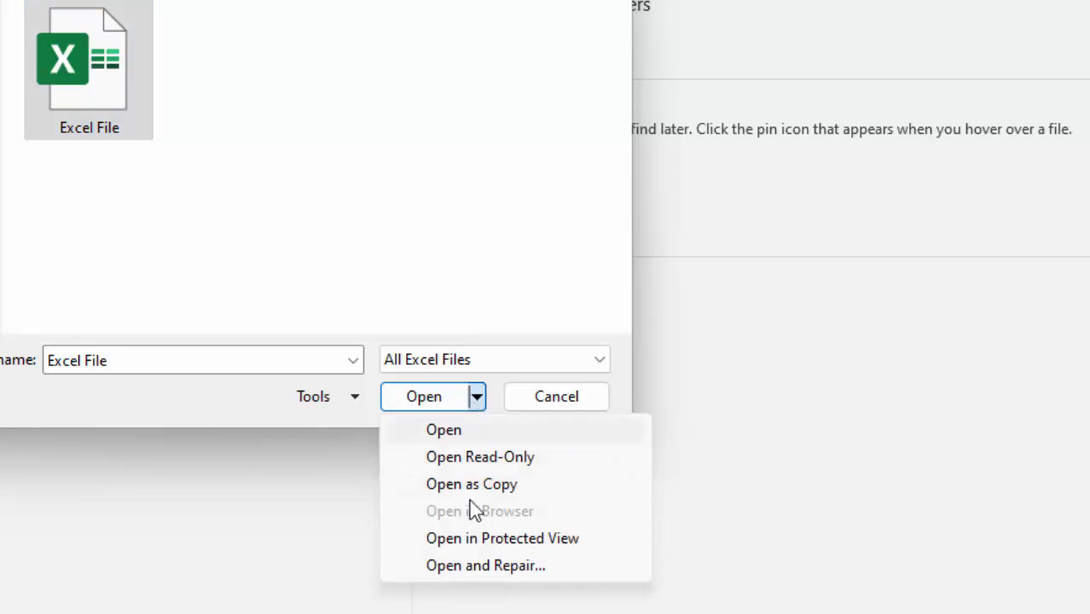
pyautogui.moveTo(460, 565)
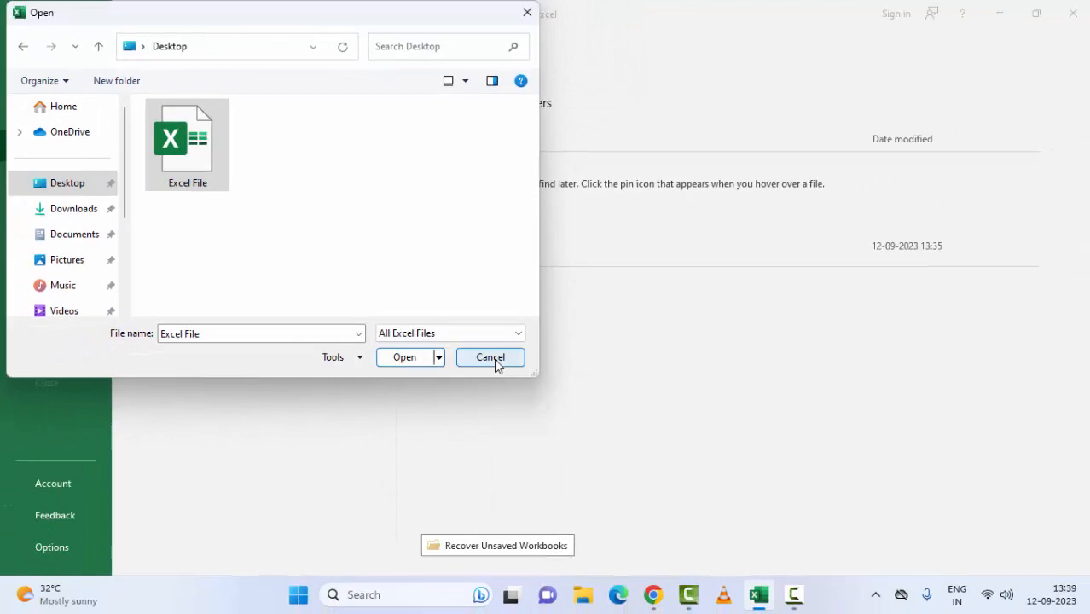
pyautogui.click(489, 357)
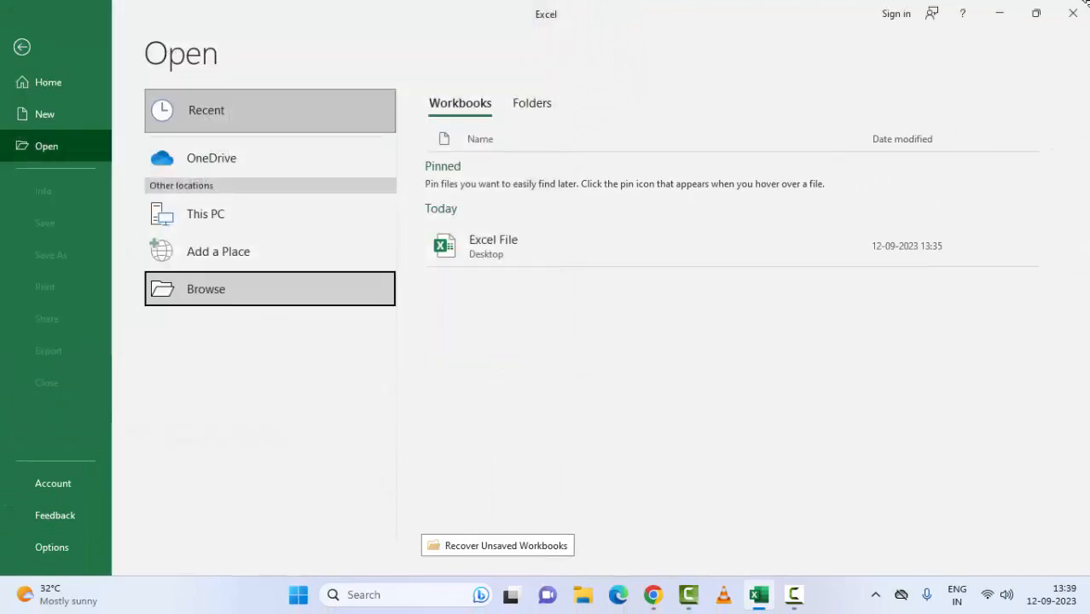